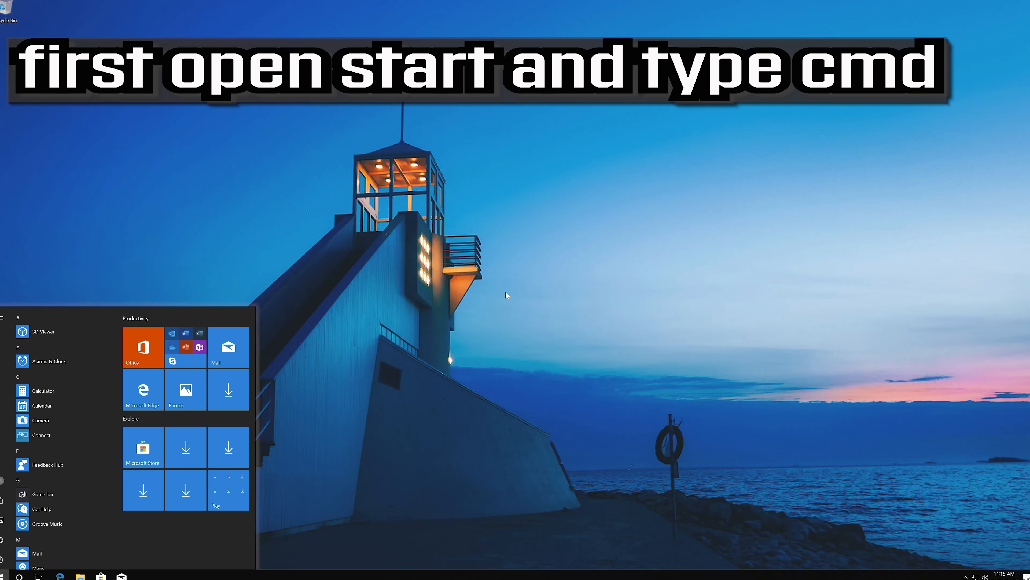
Search Start for cmd and launch Command Prompt with Run as administrator.
{"action": "type", "text": "cmd"}
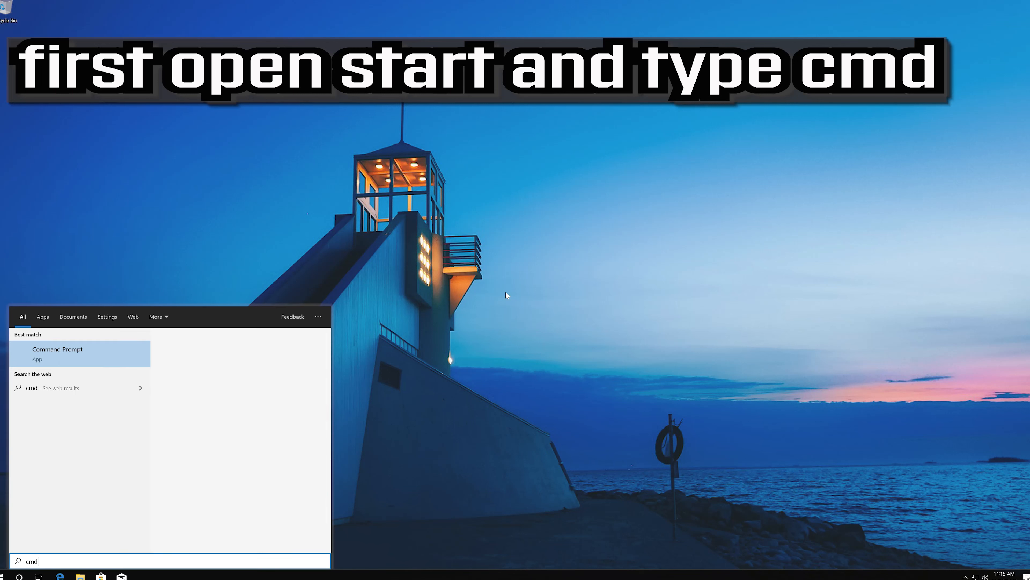
{"action": "left_click", "coordinate": [58, 349]}
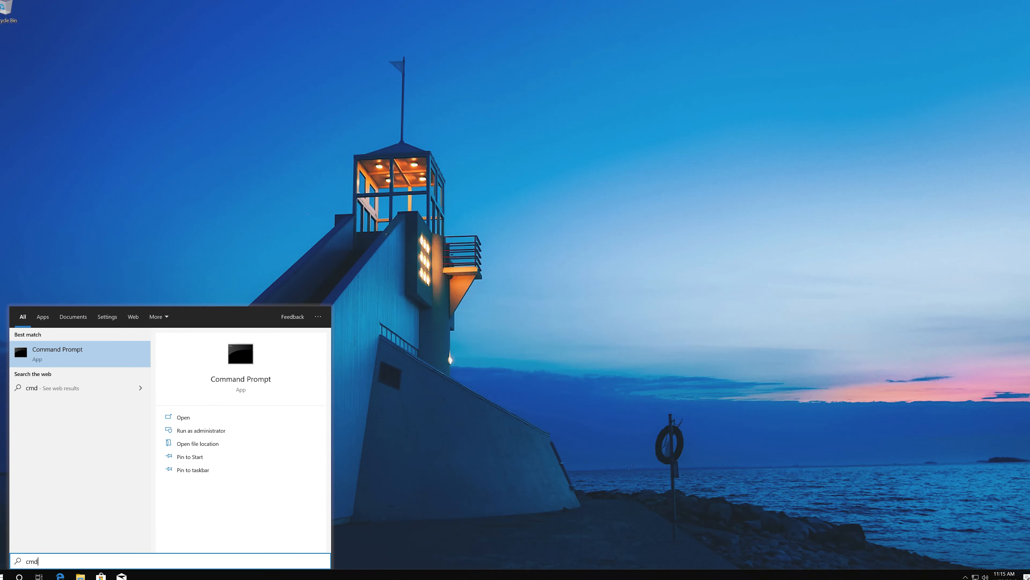
{"action": "right_click", "coordinate": [57, 353]}
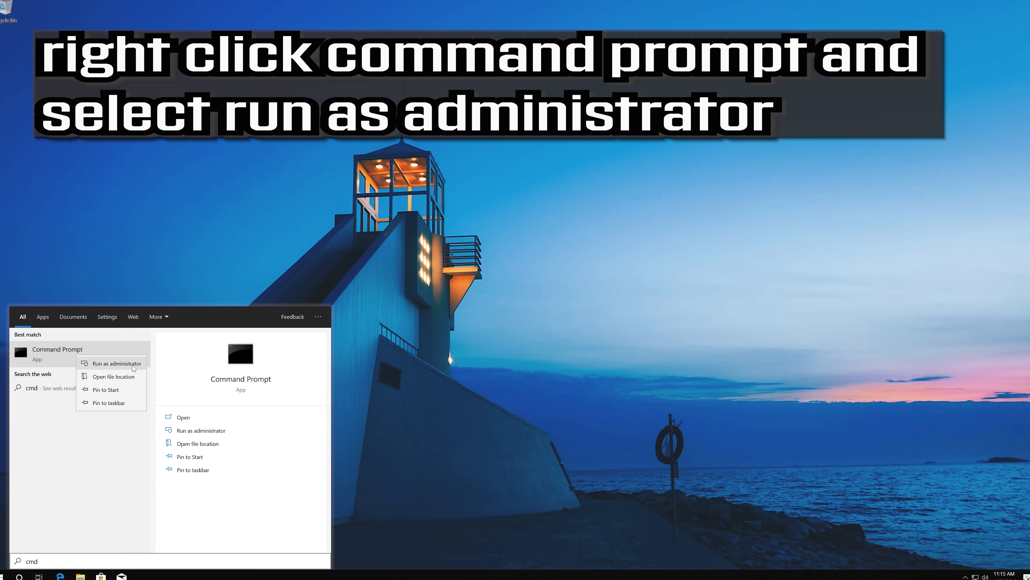
{"action": "left_click", "coordinate": [117, 364]}
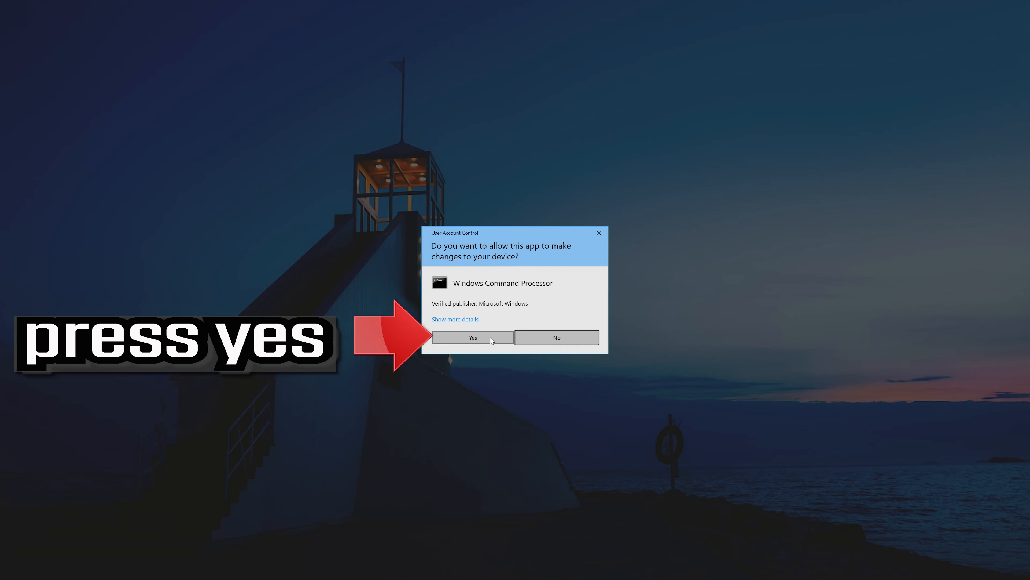
Allow the UAC prompt, run sfc /scannow to completion, then exit the Command Prompt.
{"action": "left_click", "coordinate": [472, 337]}
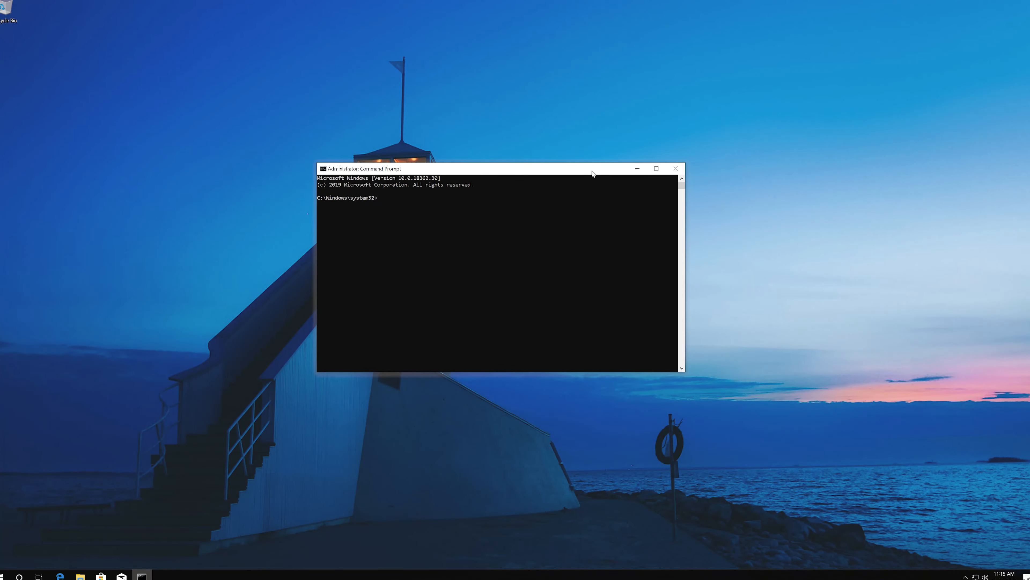
{"action": "type", "text": "s"}
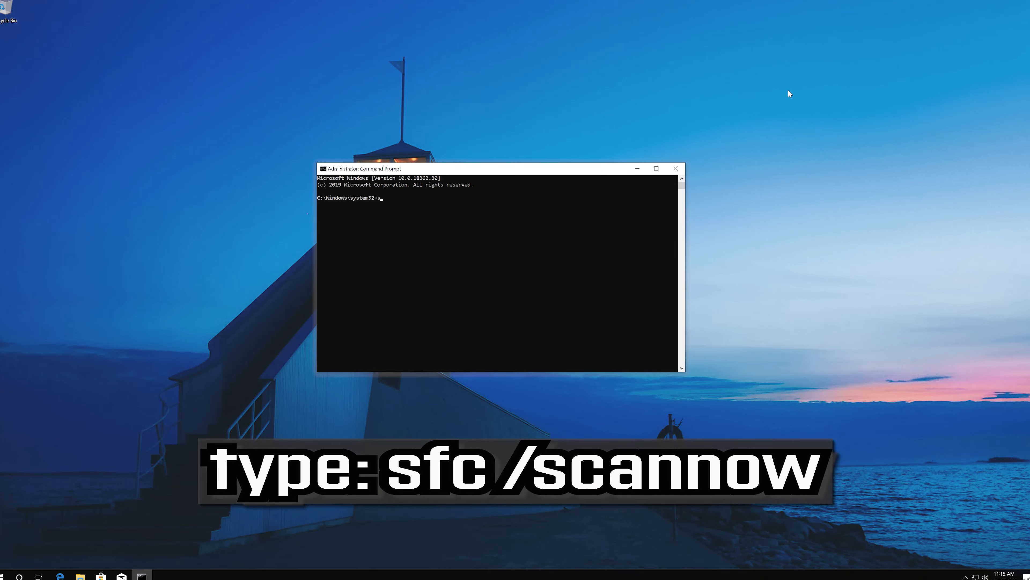
{"action": "type", "text": "fc /scannow"}
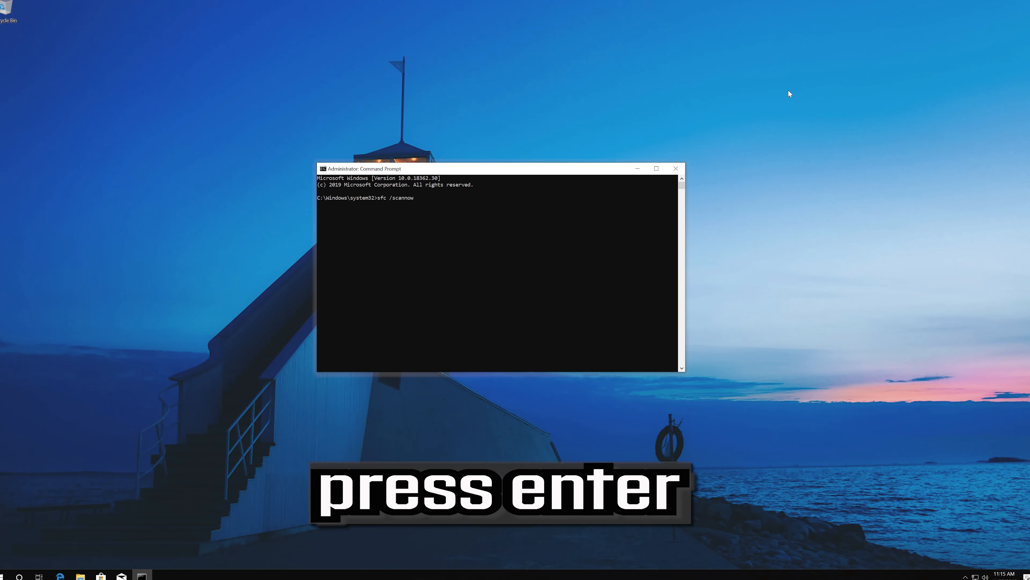
{"action": "key", "text": "enter"}
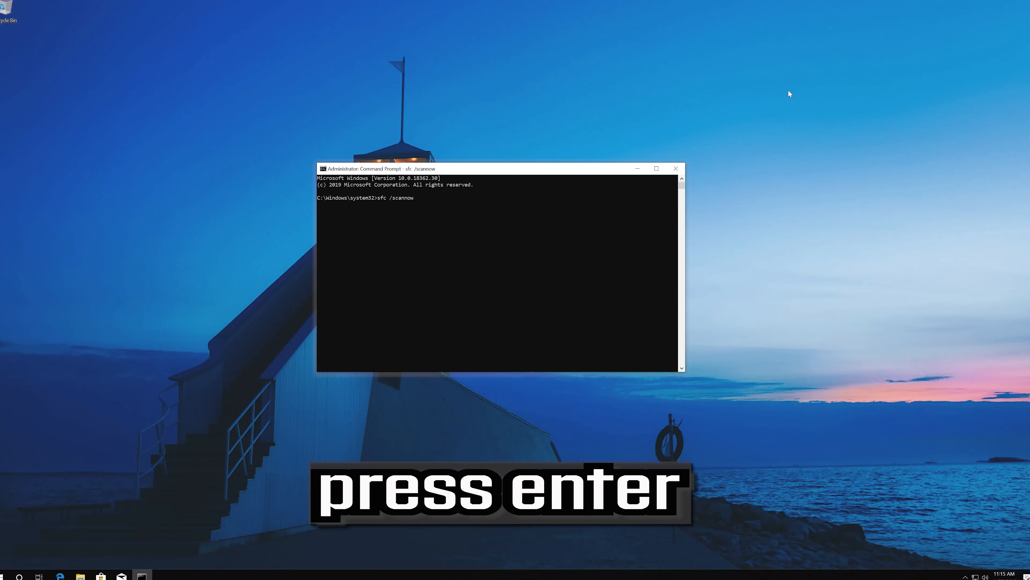
{"action": "key", "text": "enter"}
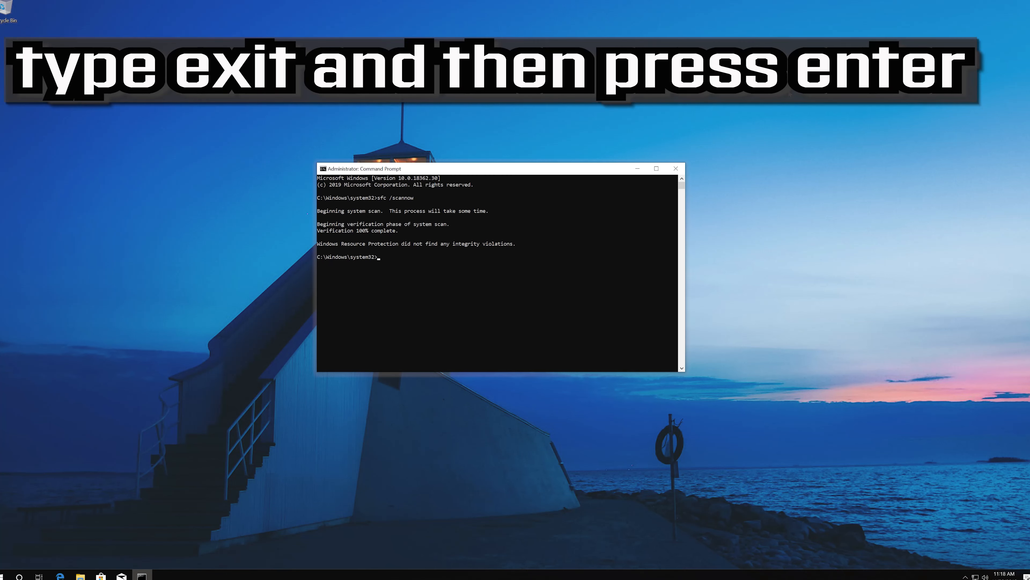
{"action": "type", "text": "exit"}
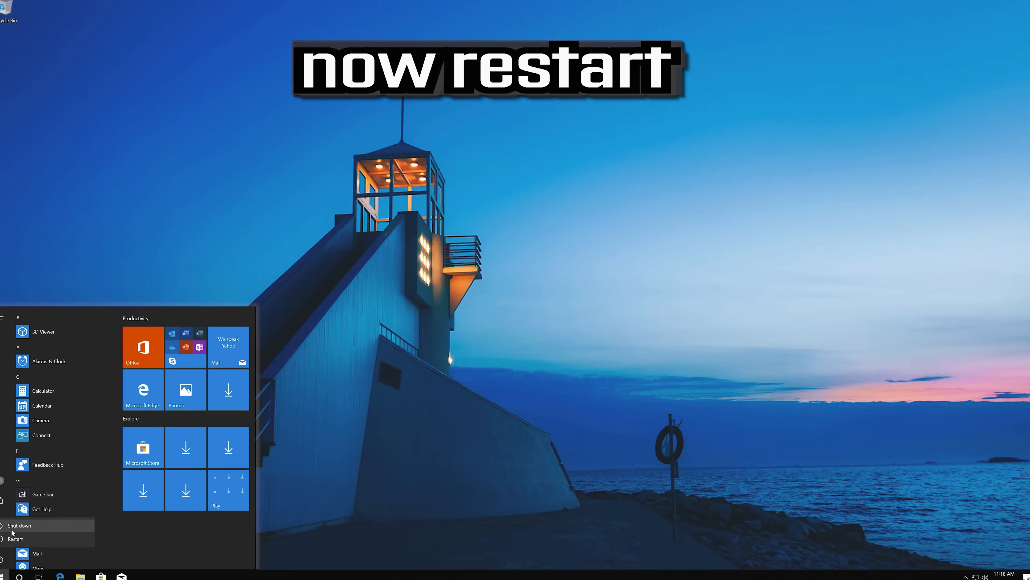
Restart the computer from the Start menu power options.
{"action": "left_click", "coordinate": [15, 538]}
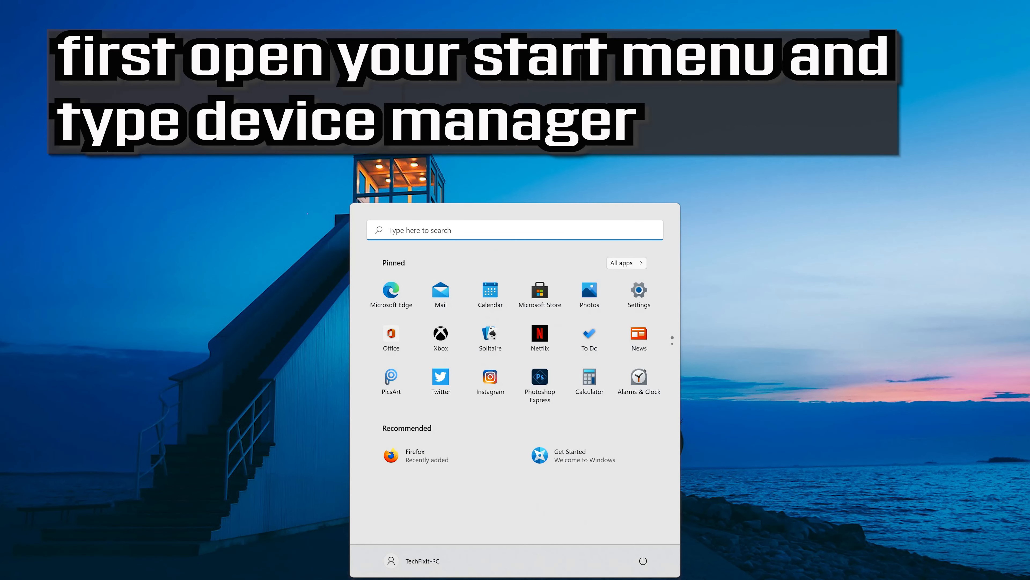
Search the Start menu for 'device manager' to bring up Device Manager.
{"action": "type", "text": "device manager"}
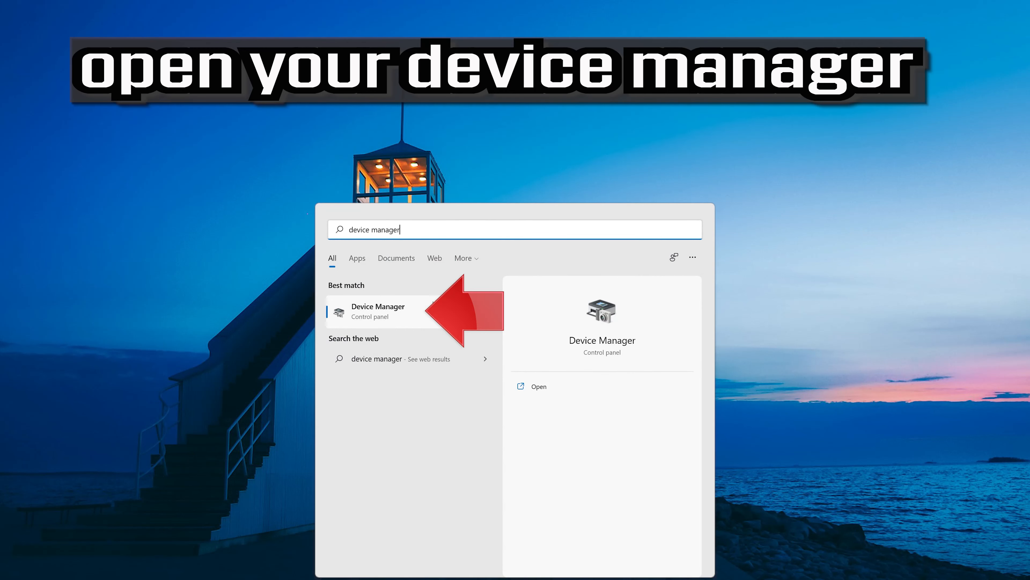
{"action": "mouse_move", "coordinate": [401, 316]}
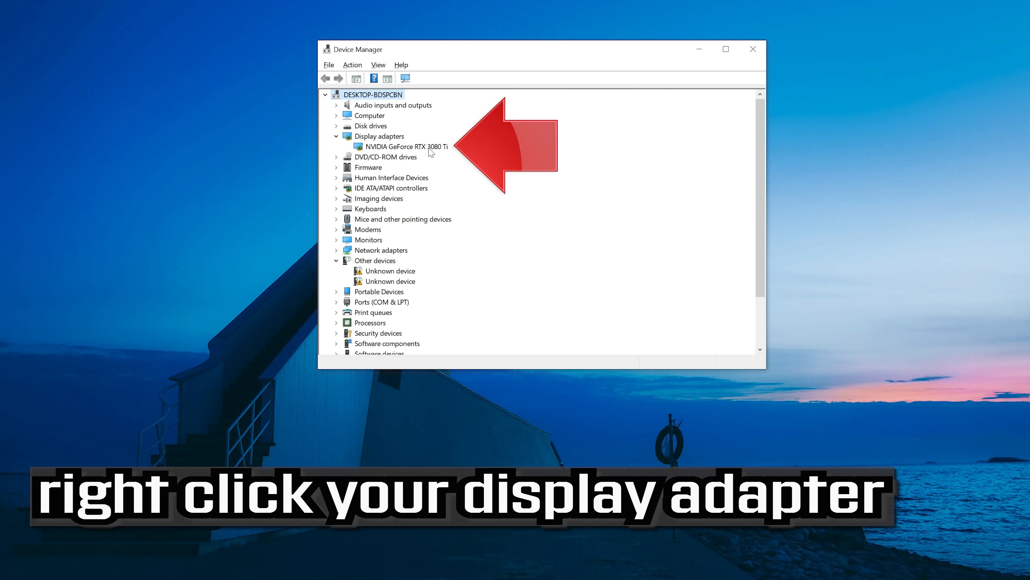
View the NVIDIA GeForce RTX 3080 Ti driver details in its Properties Driver page.
{"action": "right_click", "coordinate": [404, 146]}
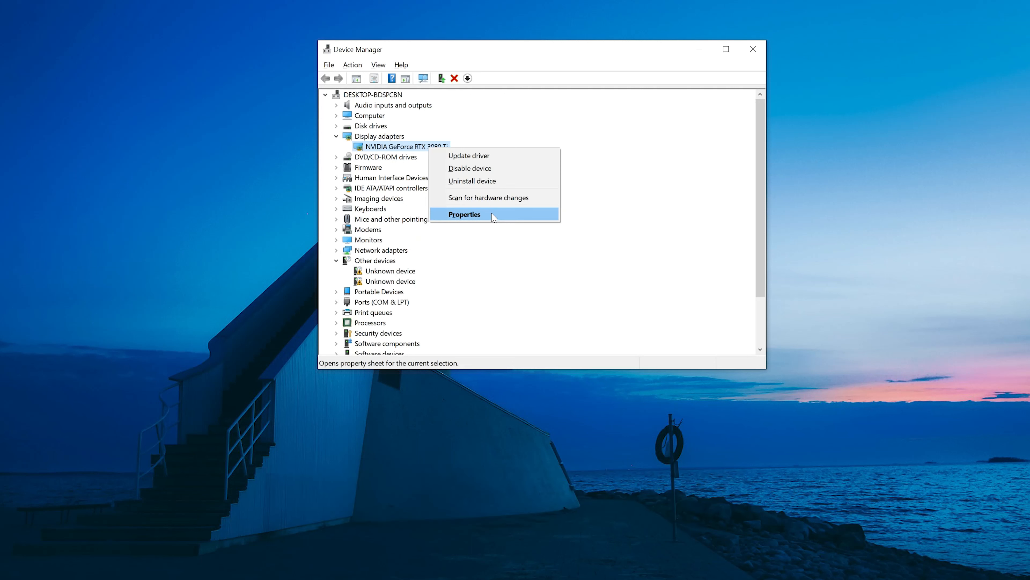
{"action": "left_click", "coordinate": [464, 214]}
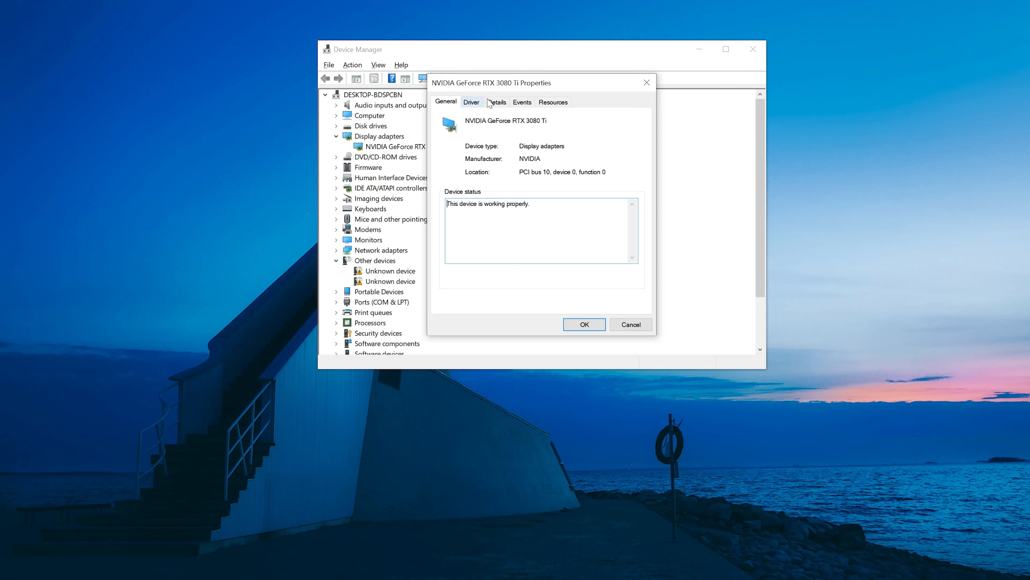
{"action": "left_click", "coordinate": [471, 102]}
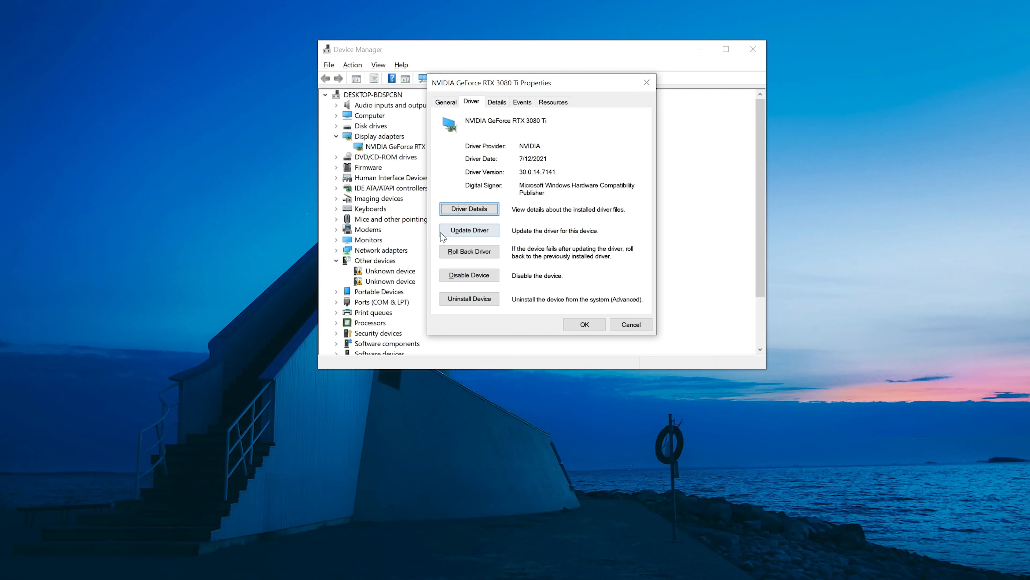
Start the Update Driver wizard for the NVIDIA GeForce RTX 3080 Ti.
{"action": "left_click", "coordinate": [469, 230]}
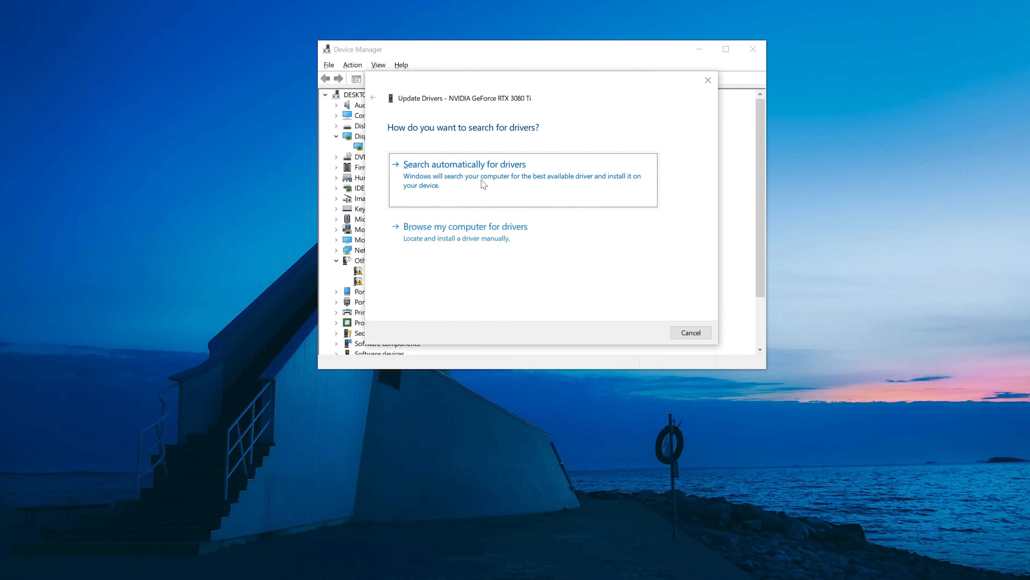
{"action": "mouse_move", "coordinate": [489, 190]}
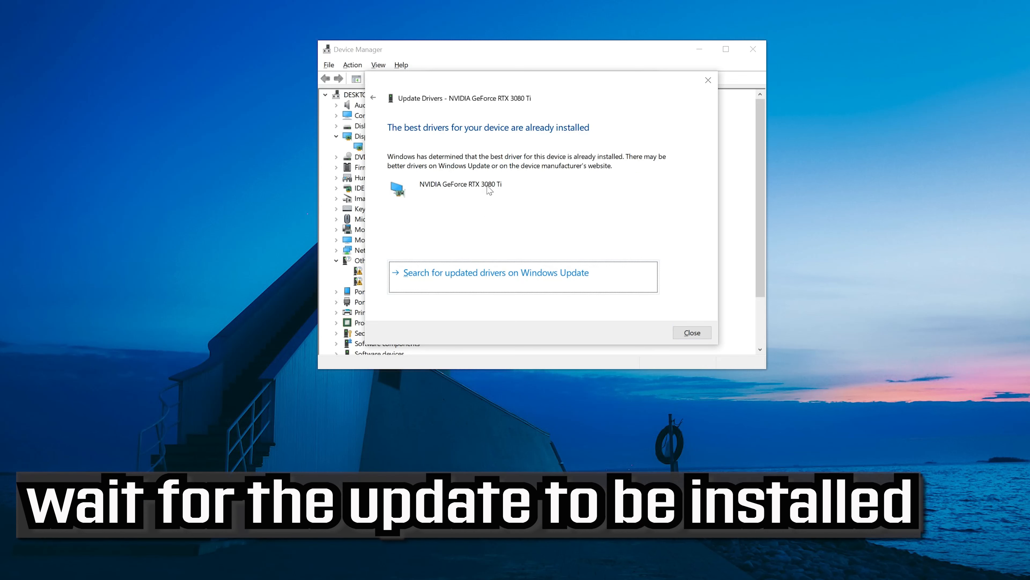
{"action": "mouse_move", "coordinate": [469, 189]}
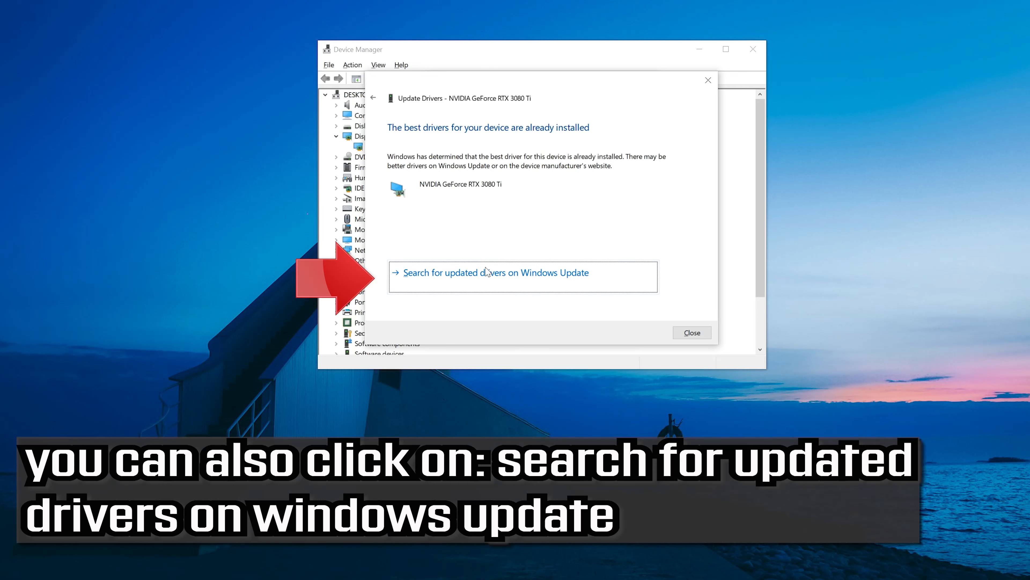
{"action": "mouse_move", "coordinate": [518, 287]}
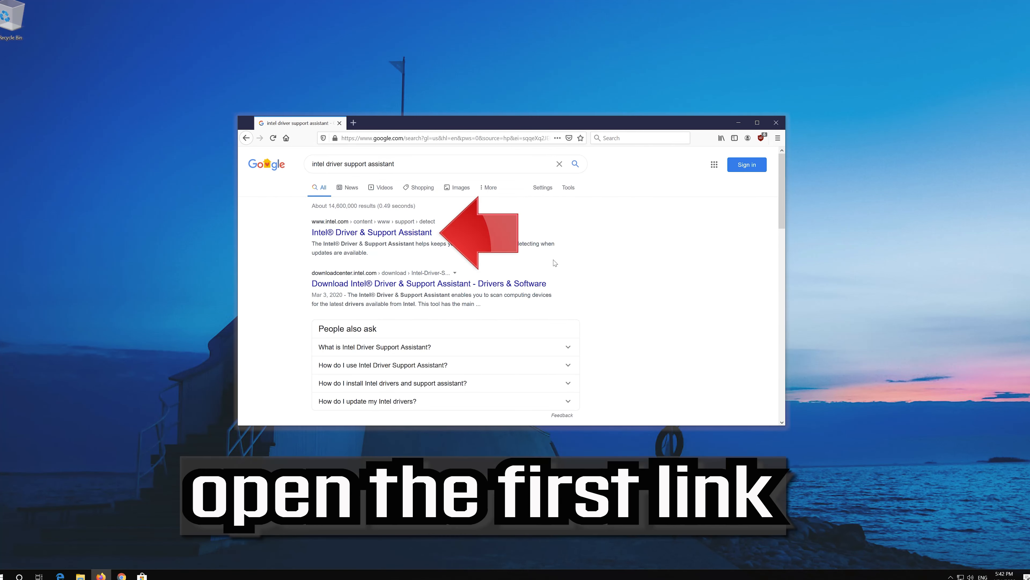
Go to the Intel Driver & Support Assistant page and download its installer.
{"action": "left_click", "coordinate": [371, 232]}
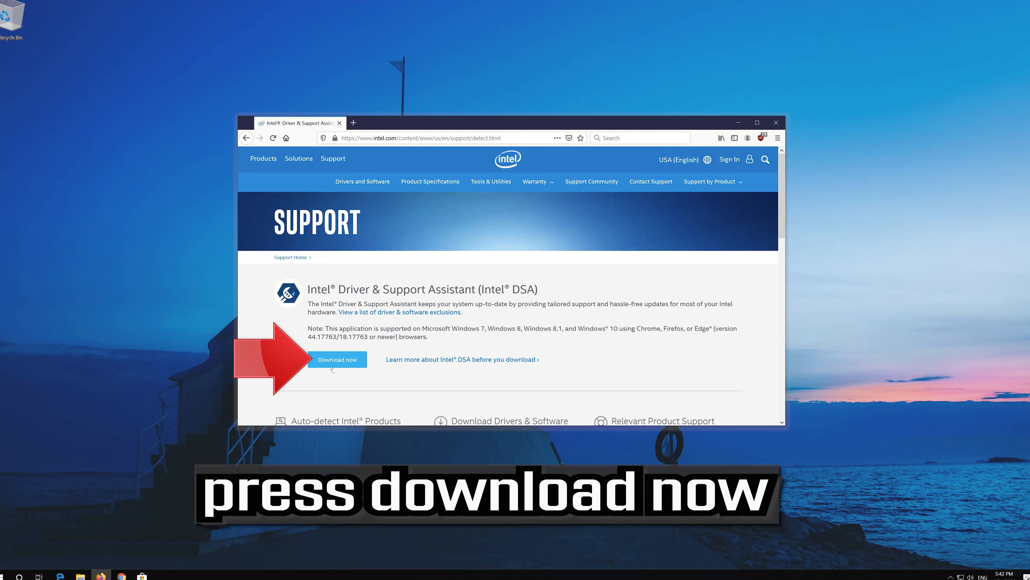
{"action": "left_click", "coordinate": [337, 360]}
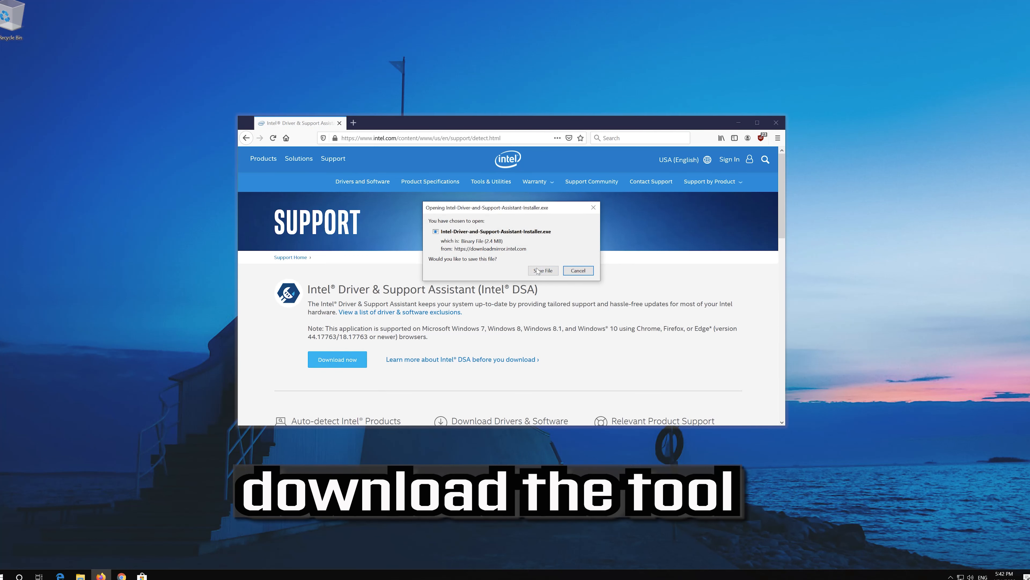
Save the Intel installer, agree to the license terms and install the Support Assistant.
{"action": "left_click", "coordinate": [543, 270]}
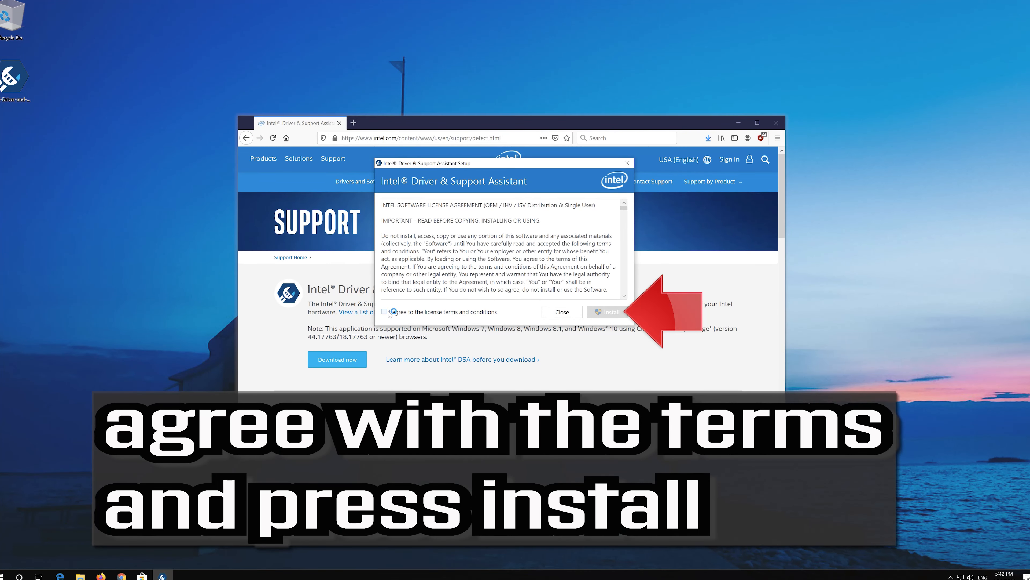
{"action": "left_click", "coordinate": [384, 311]}
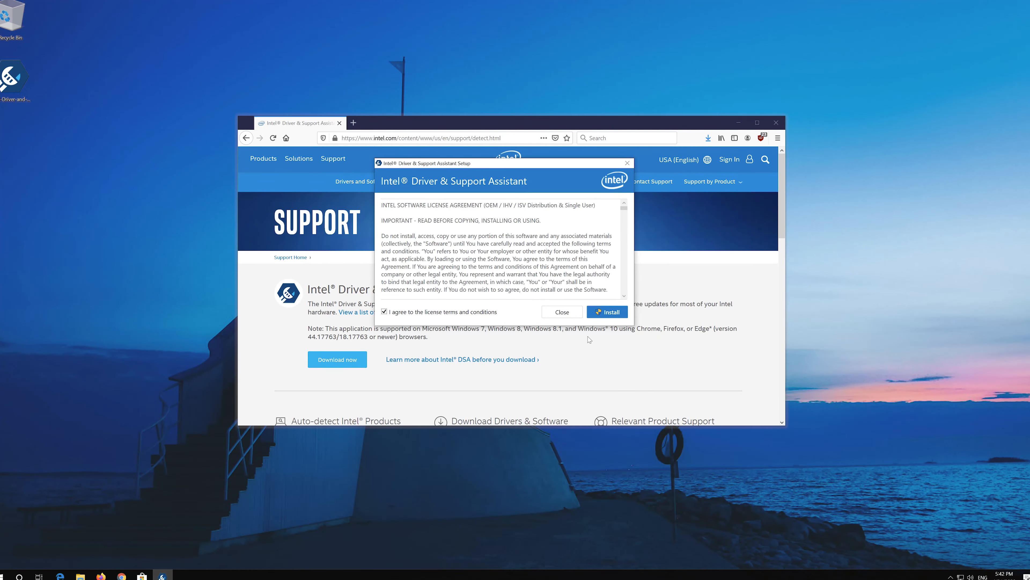
{"action": "left_click", "coordinate": [606, 311]}
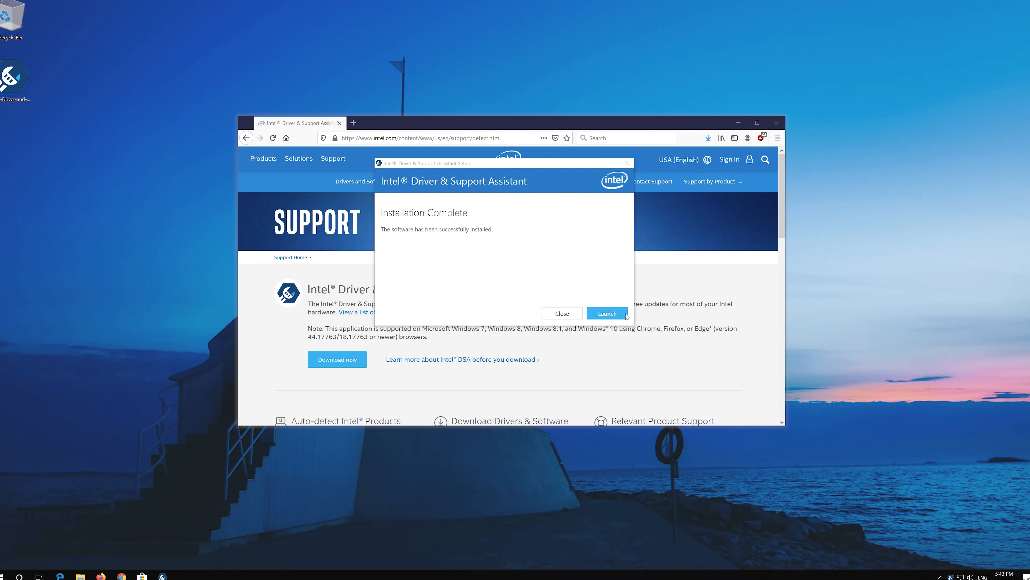
{"action": "mouse_move", "coordinate": [599, 321]}
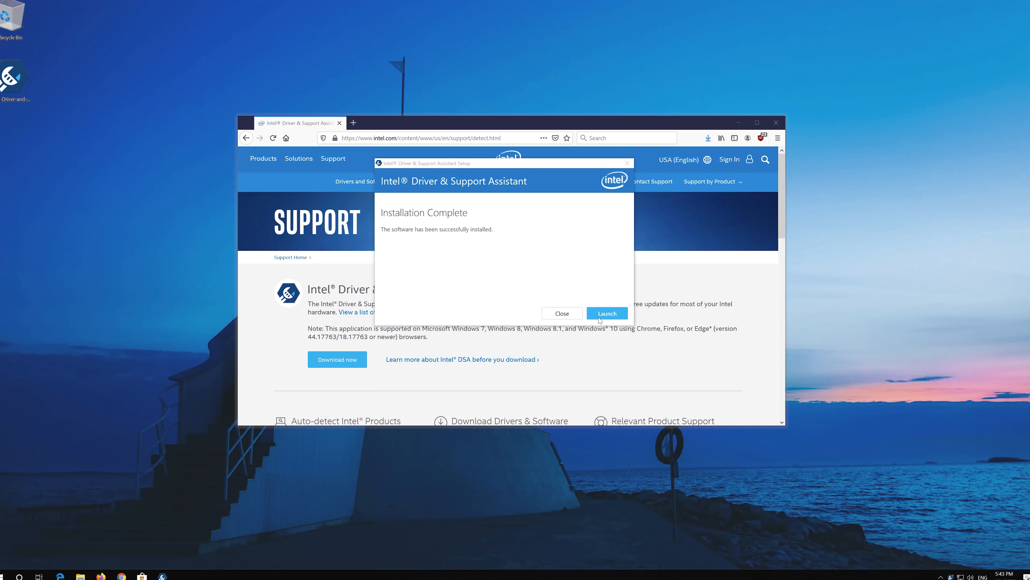
Launch the installed Intel assistant, then search Google for 'geforce experience'.
{"action": "left_click", "coordinate": [606, 313]}
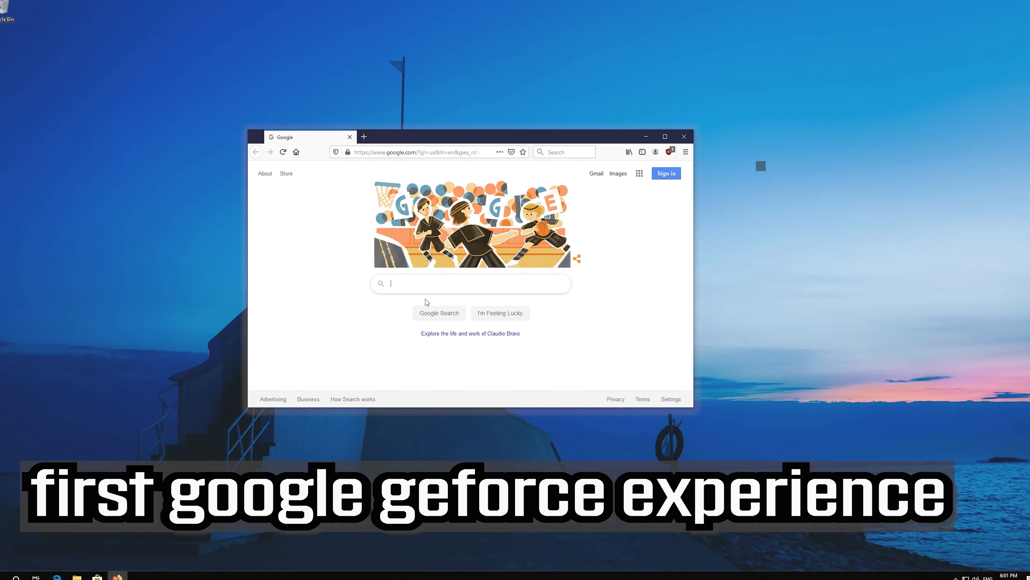
{"action": "type", "text": "geforce experience"}
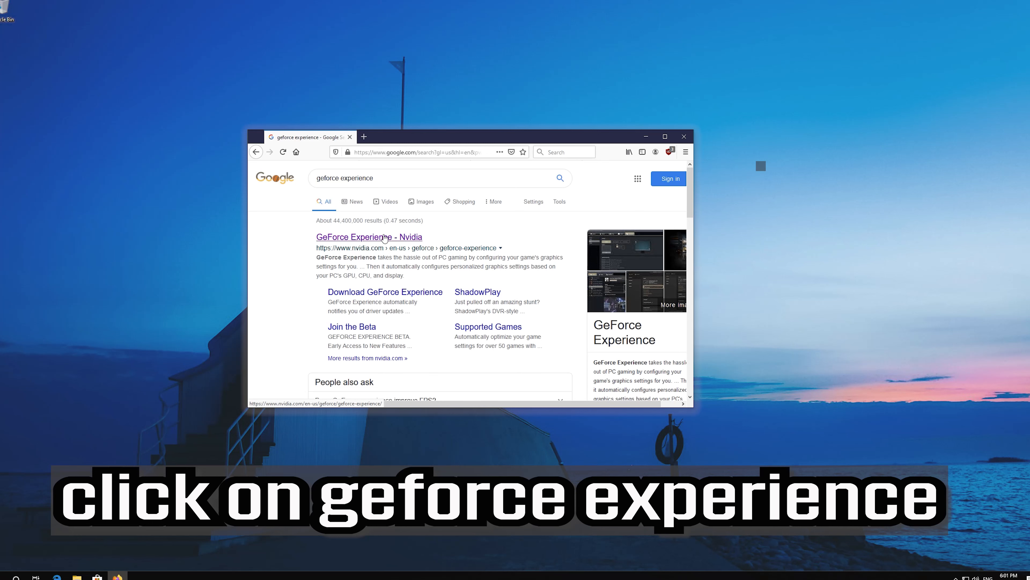
Download and save the GeForce Experience installer (116 MB) from NVIDIA's site.
{"action": "left_click", "coordinate": [370, 236]}
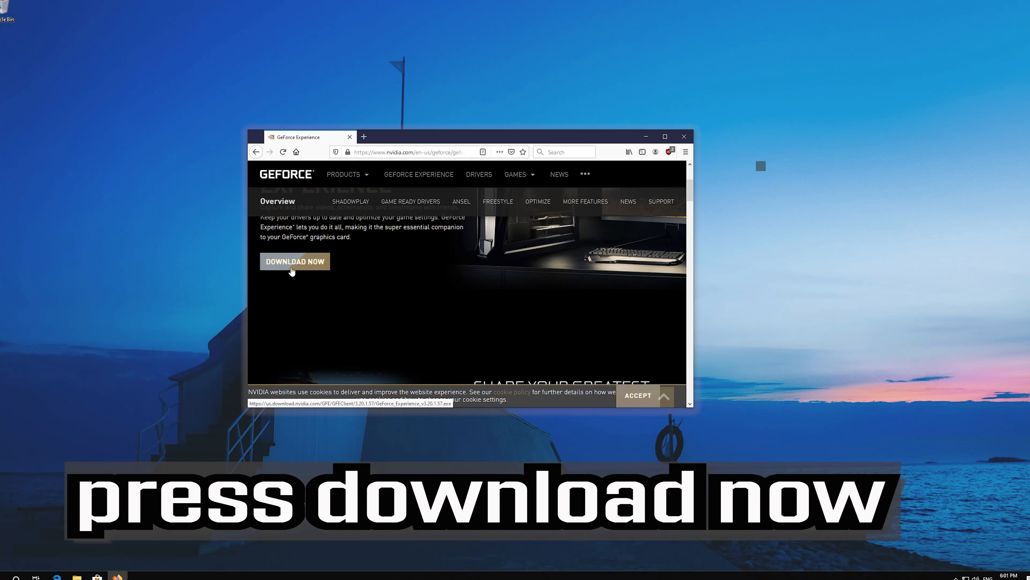
{"action": "left_click", "coordinate": [295, 261]}
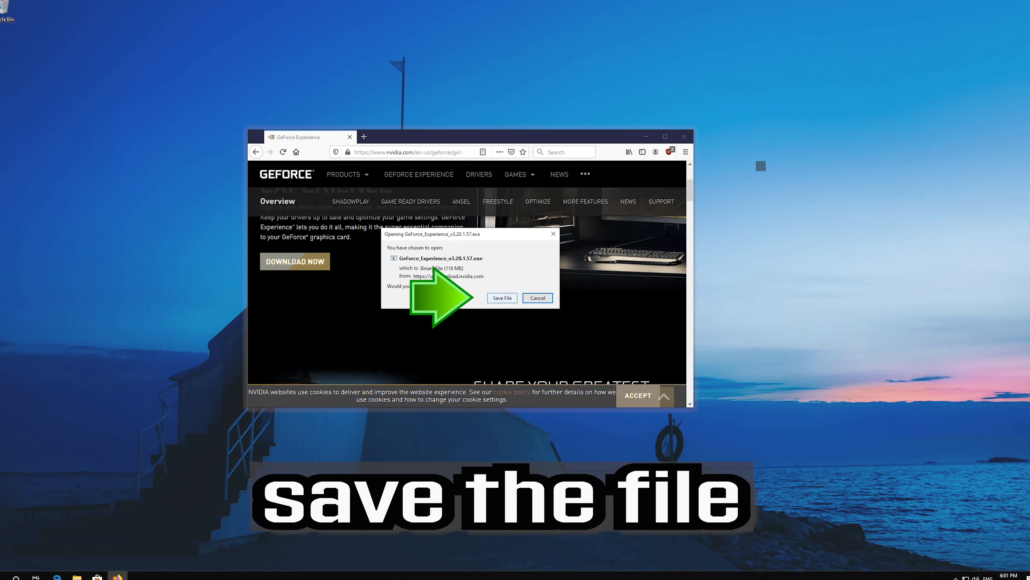
{"action": "left_click", "coordinate": [502, 298]}
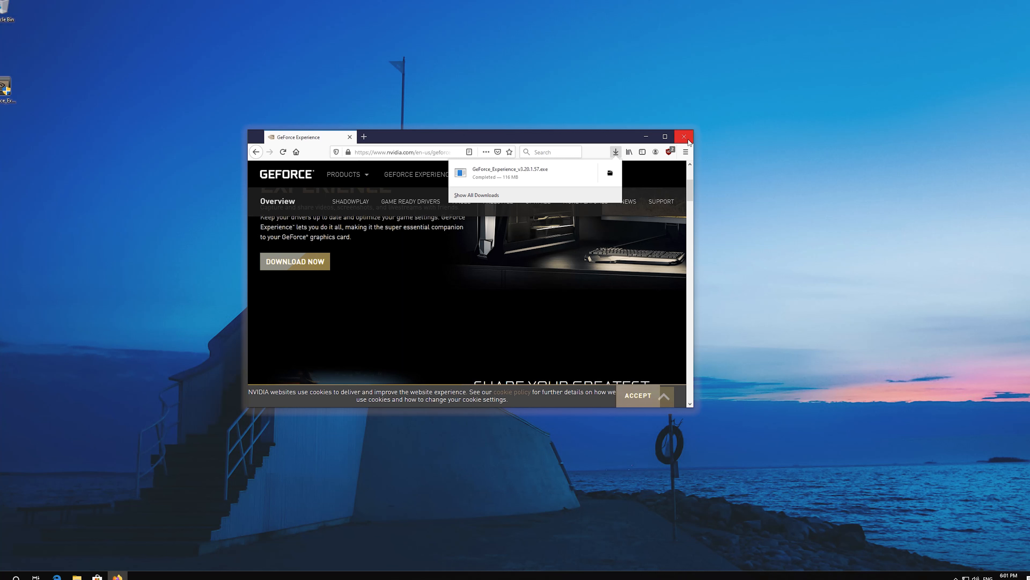
Close Firefox and allow the NVIDIA installer through the User Account Control prompt.
{"action": "left_click", "coordinate": [686, 136]}
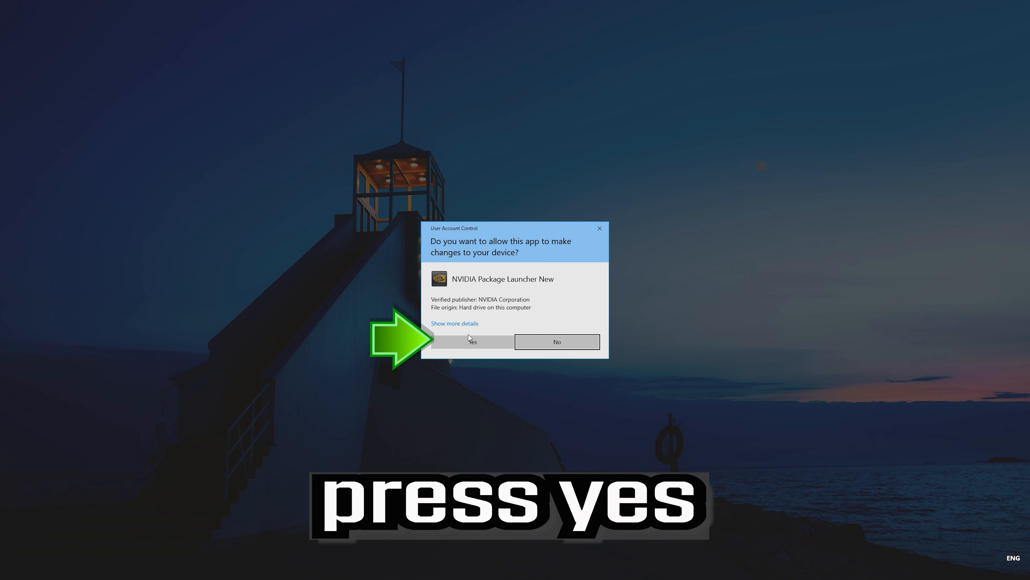
{"action": "left_click", "coordinate": [471, 341]}
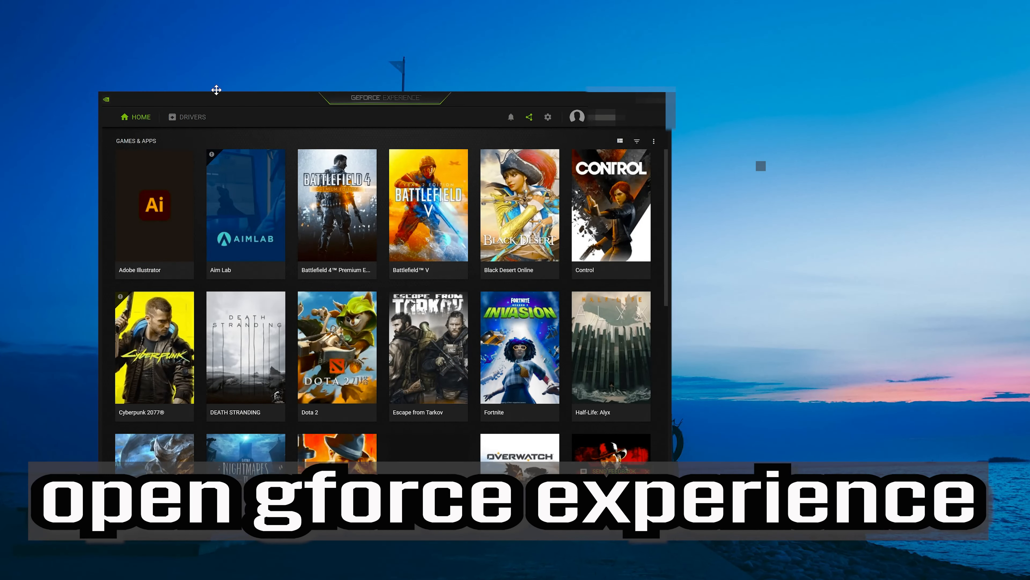
Centre the GeForce Experience window and show the Drivers page listing Game Ready Driver 471.68.
{"action": "left_click_drag", "start_coordinate": [215, 90], "coordinate": [377, 83]}
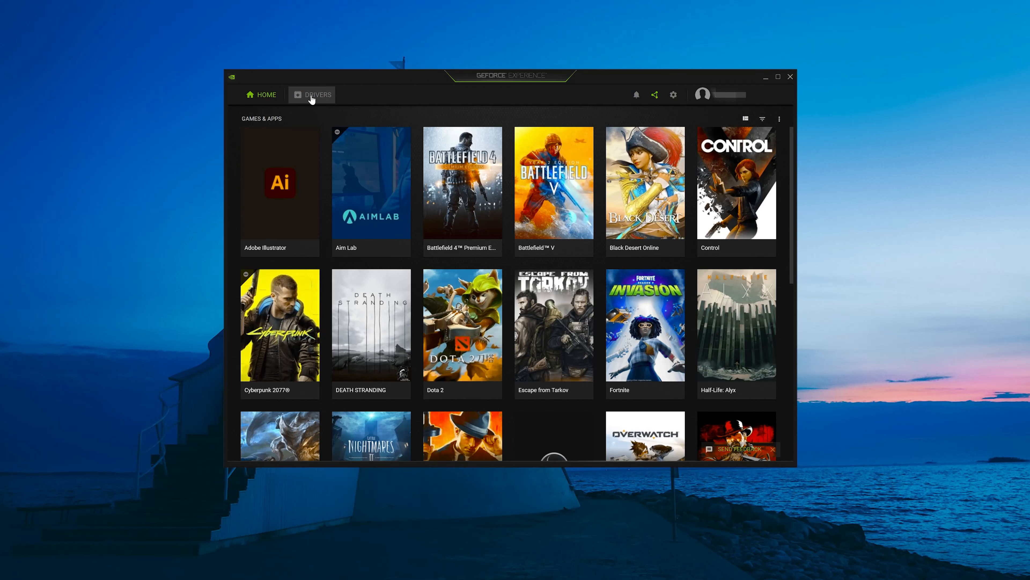
{"action": "left_click", "coordinate": [318, 94]}
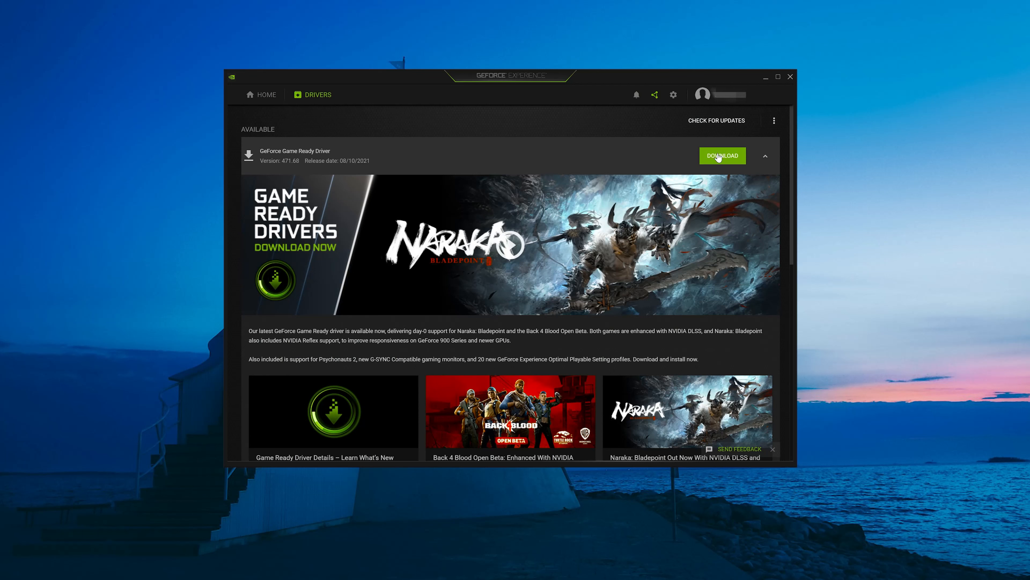
Download GeForce Game Ready Driver 471.68.
{"action": "left_click", "coordinate": [722, 156]}
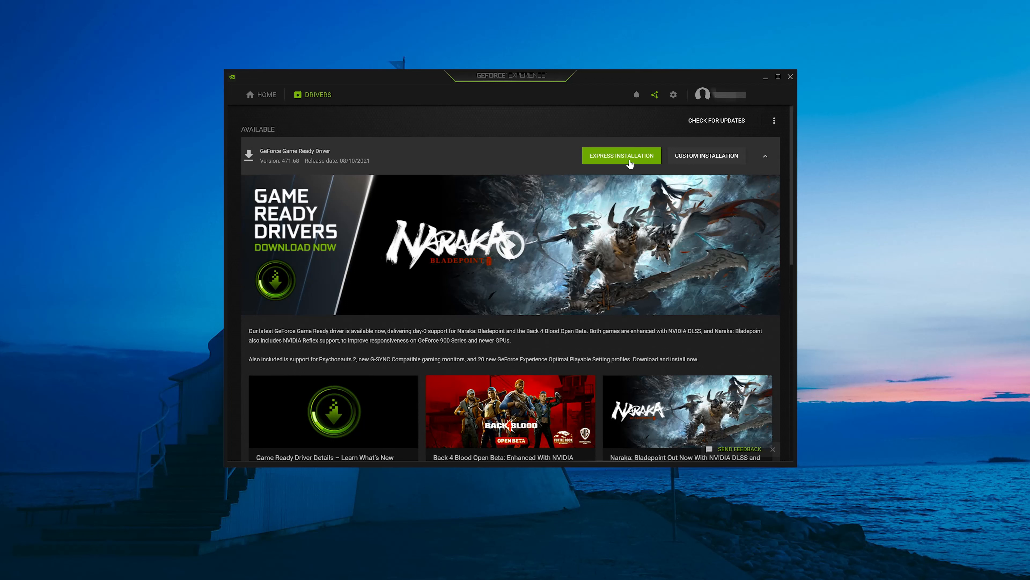
Start express installation of Game Ready Driver 471.68 with default settings.
{"action": "left_click", "coordinate": [620, 156]}
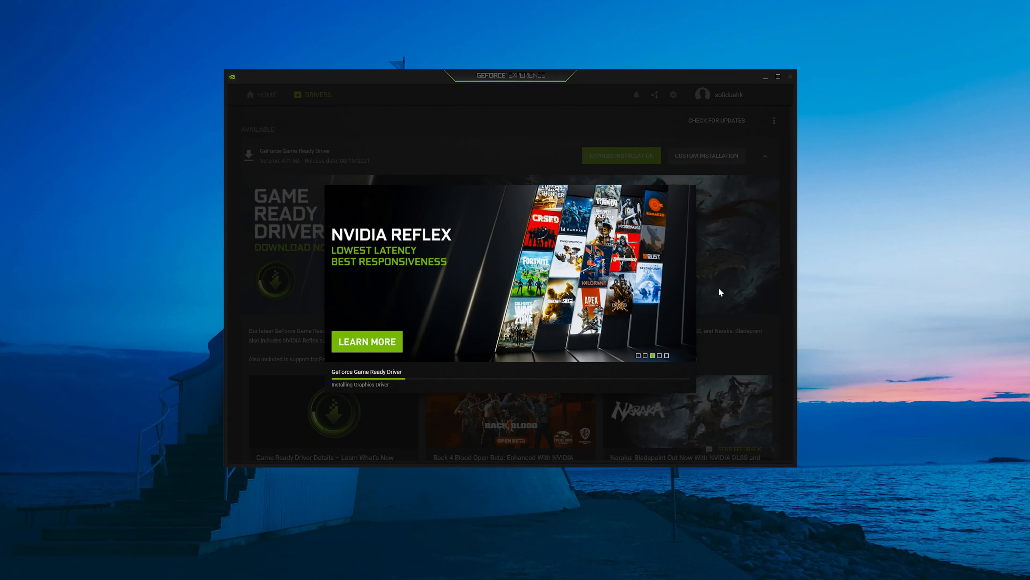
{"action": "mouse_move", "coordinate": [715, 297]}
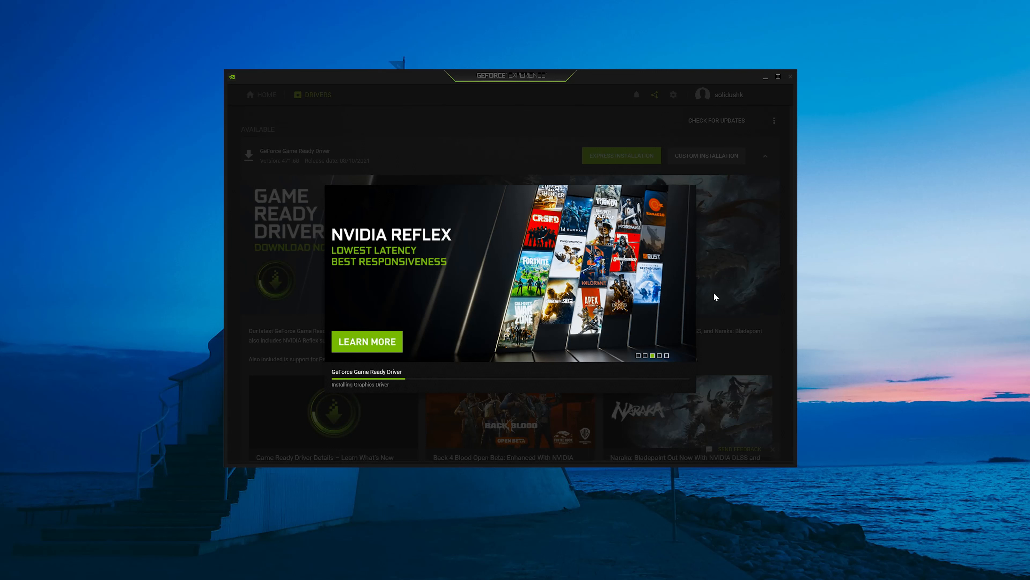